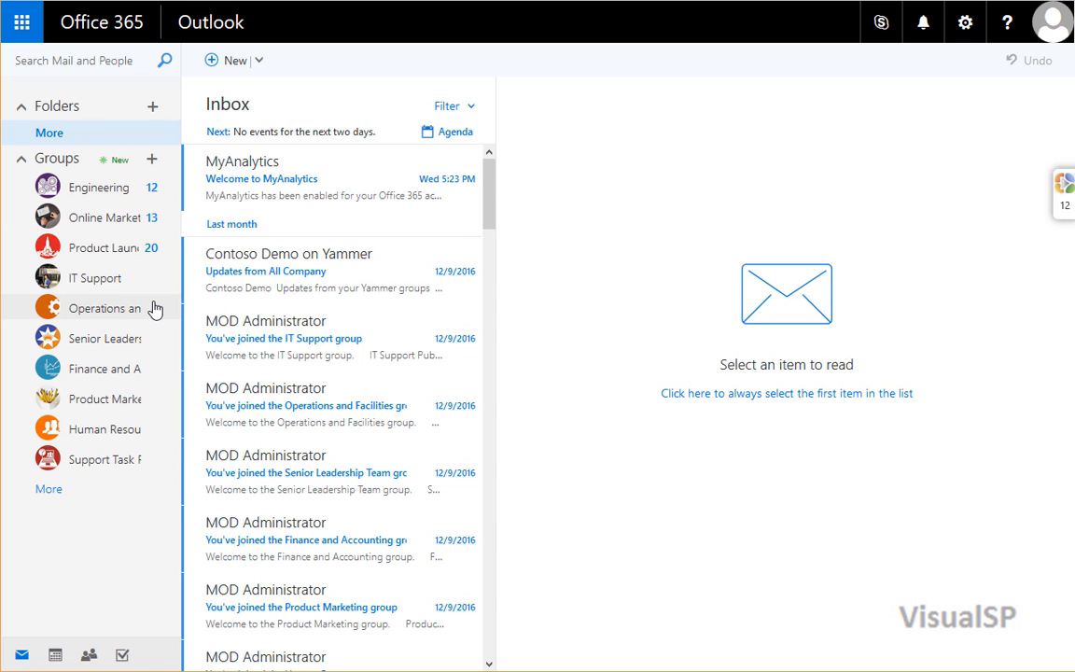
pyautogui.moveTo(1062, 220)
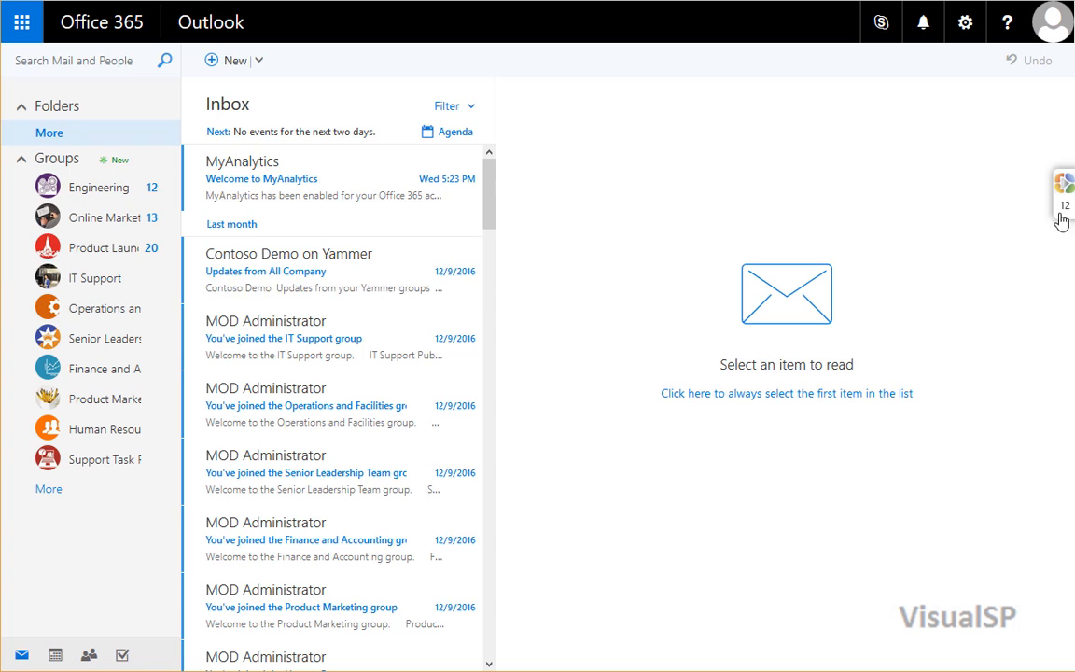
# Enable Edit Mode in the VisualSP help pane from its hamburger menu.
pyautogui.click(1063, 209)
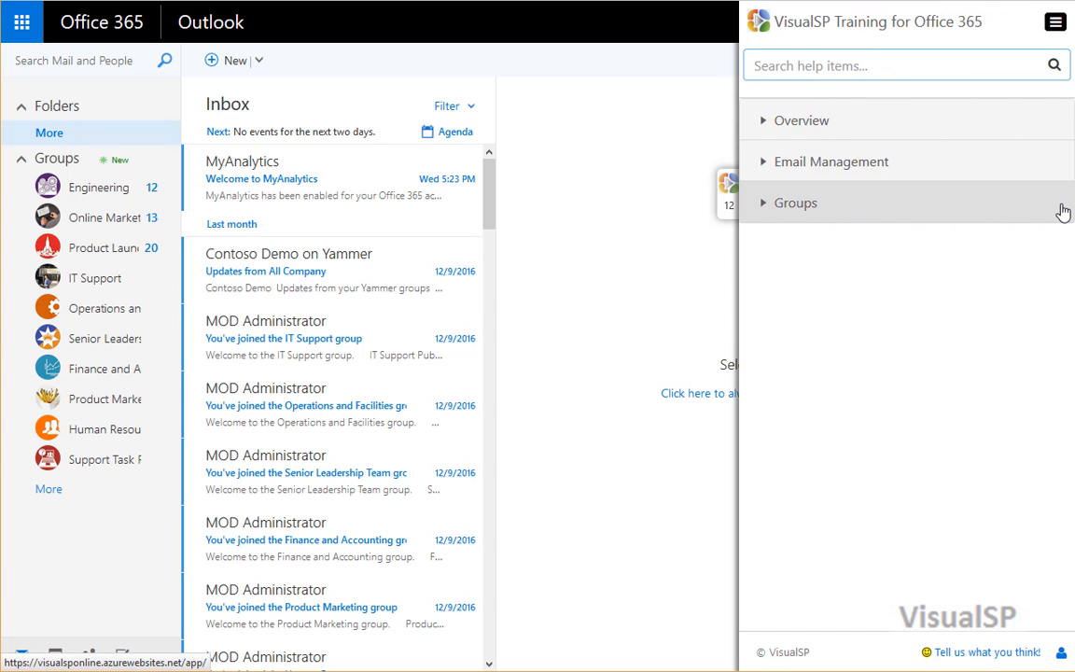
pyautogui.click(1056, 22)
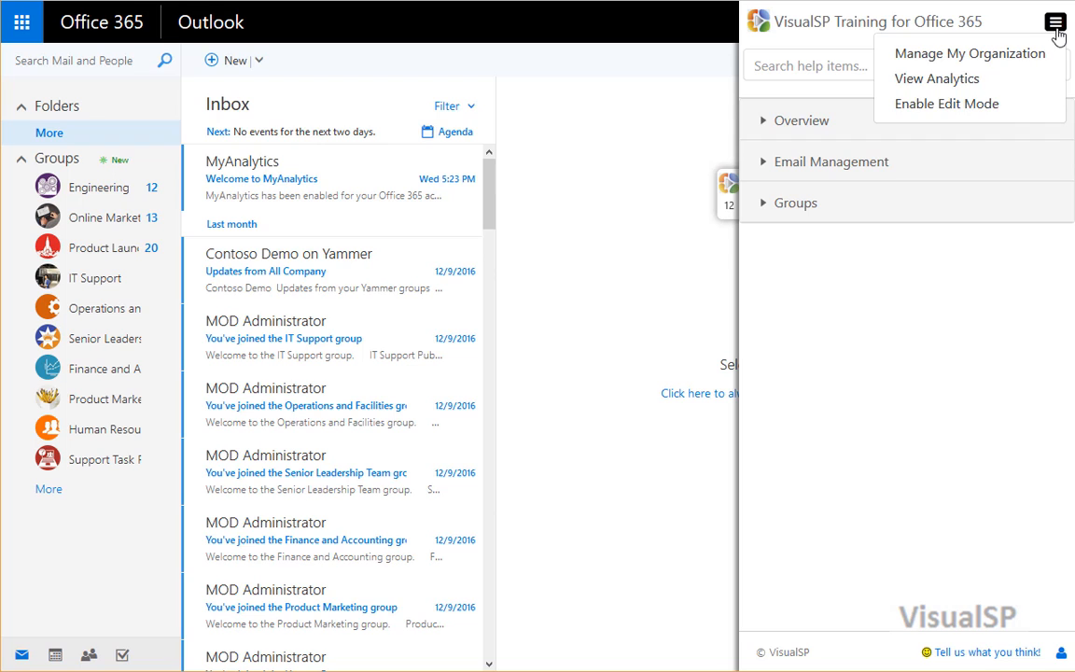
pyautogui.click(944, 105)
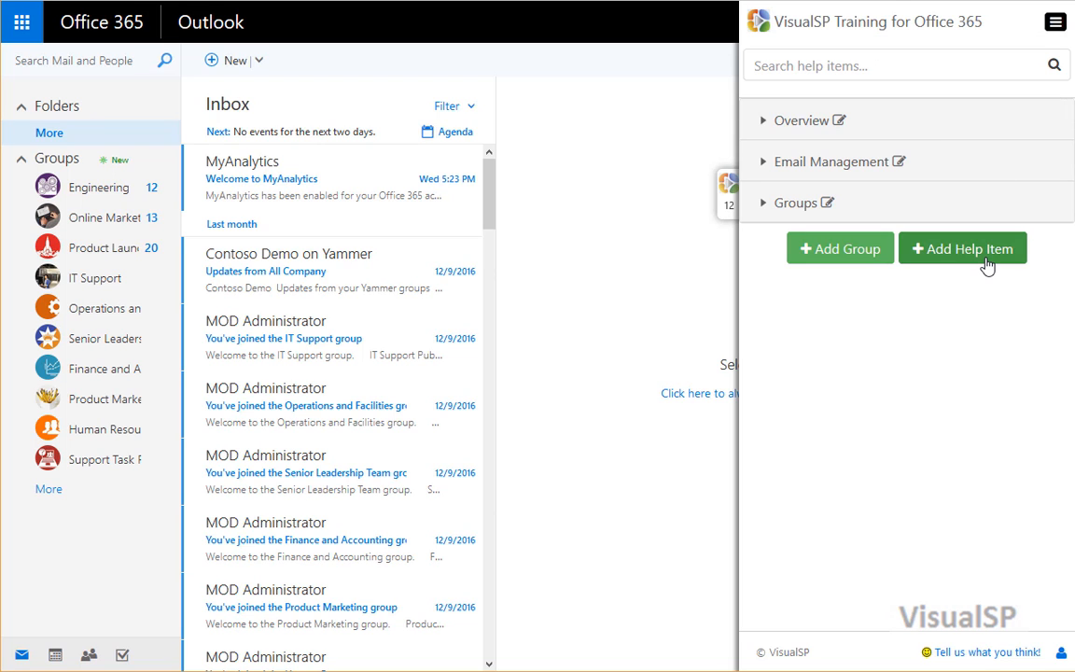
# Add a help item titled 'Groups usage' with Viewer / Media Type Walkthrough and an icon.
pyautogui.click(963, 248)
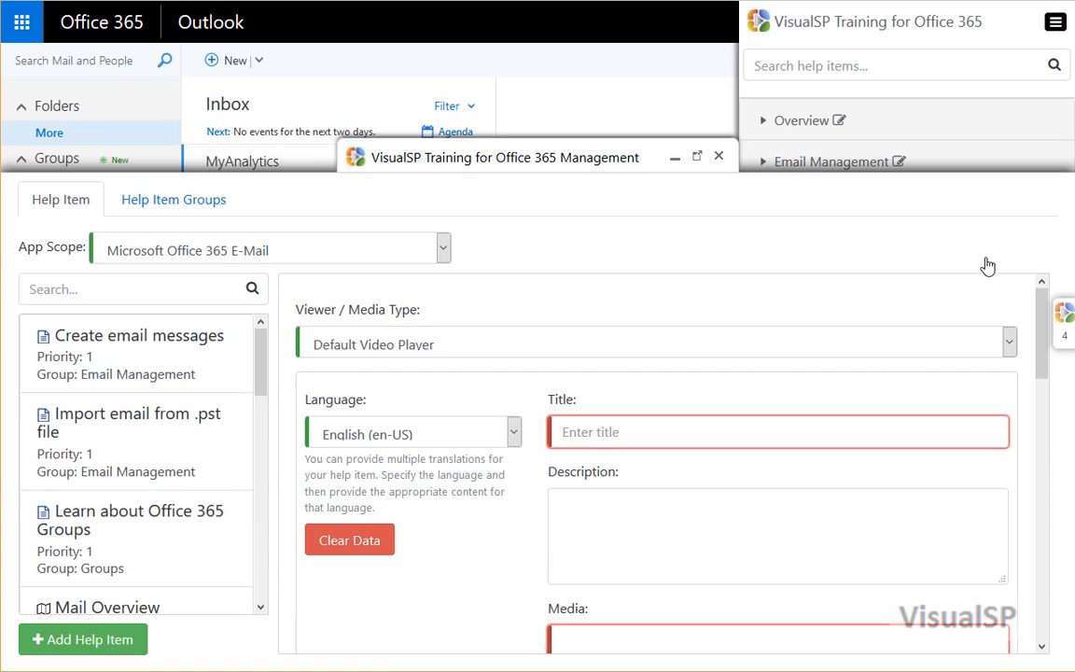
pyautogui.click(777, 431)
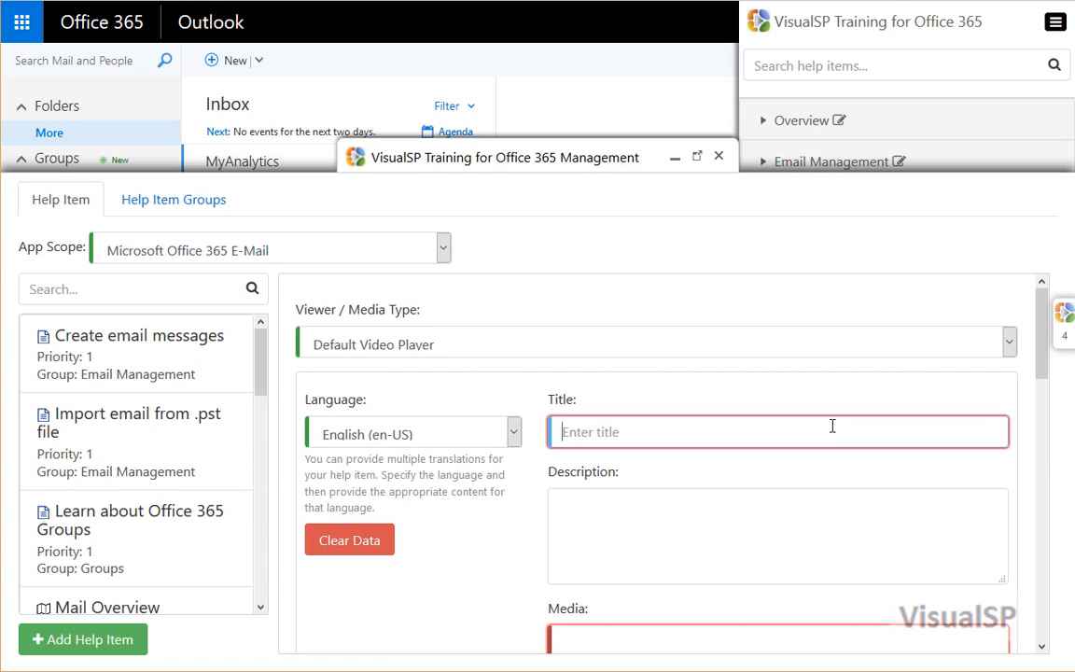
pyautogui.write('Group')
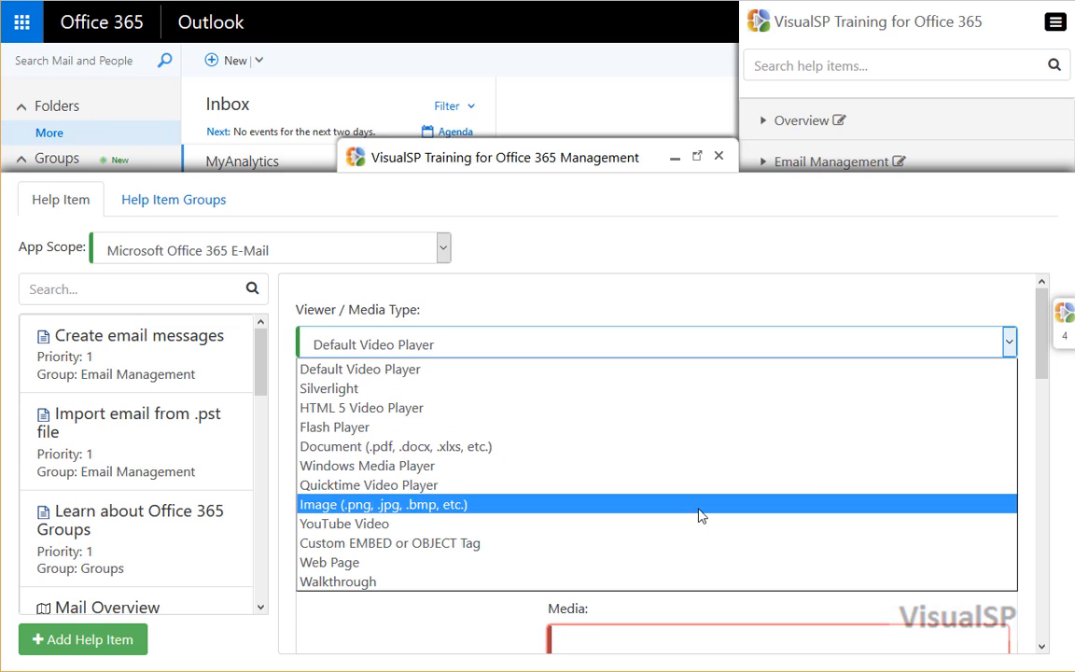
pyautogui.click(338, 582)
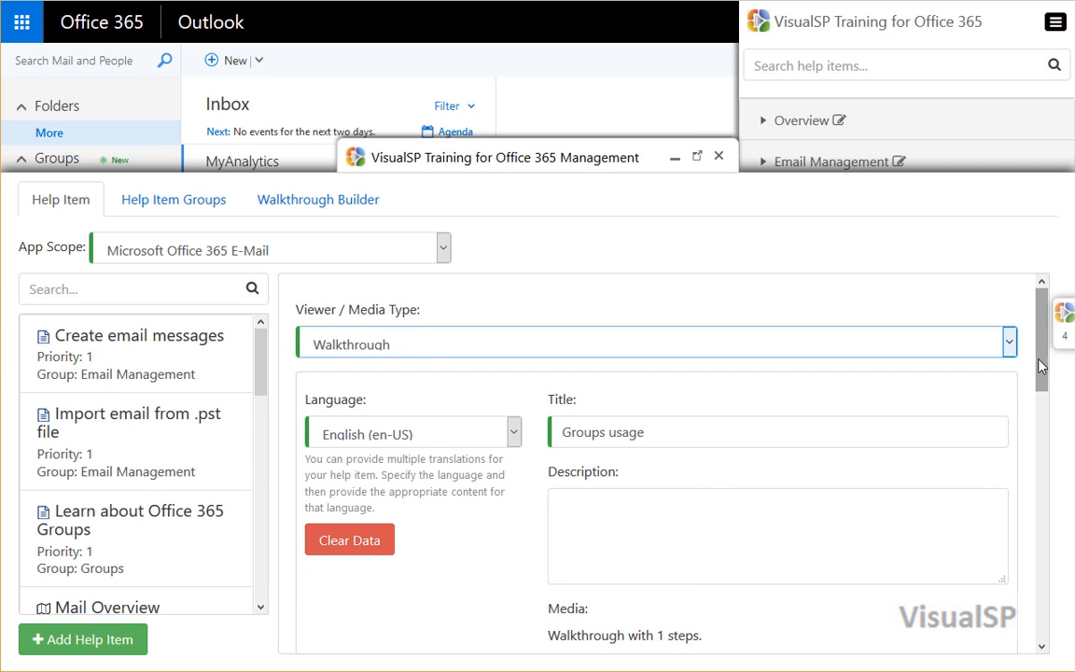
pyautogui.scroll(-3)
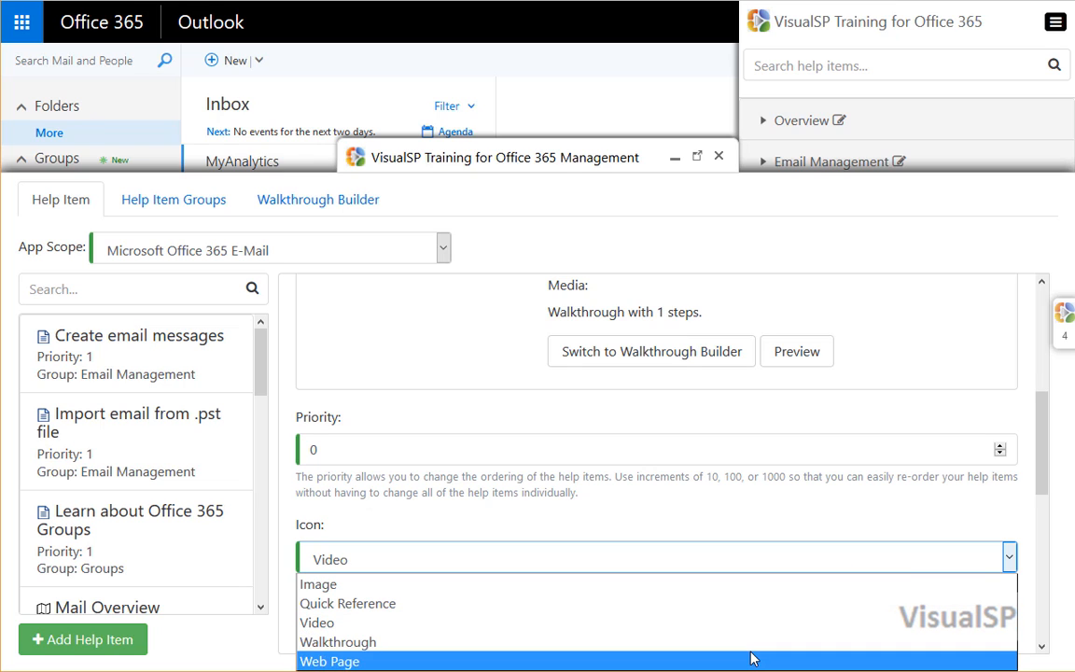
pyautogui.click(317, 623)
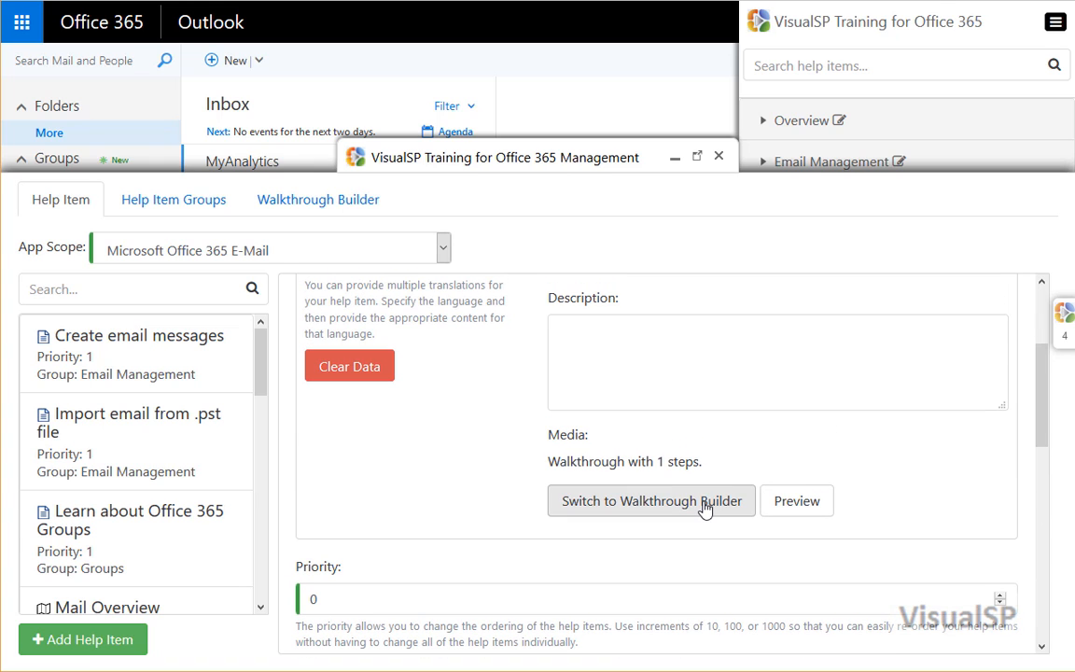
pyautogui.moveTo(317, 198)
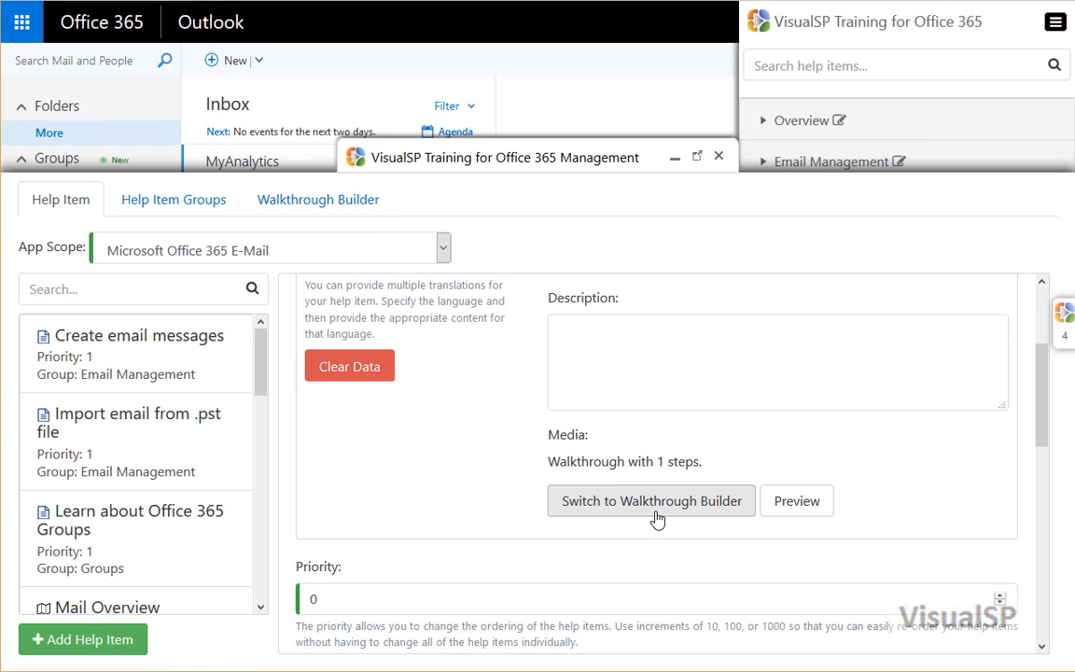
# Switch to the Walkthrough Builder showing Step 1 with empty properties.
pyautogui.click(649, 500)
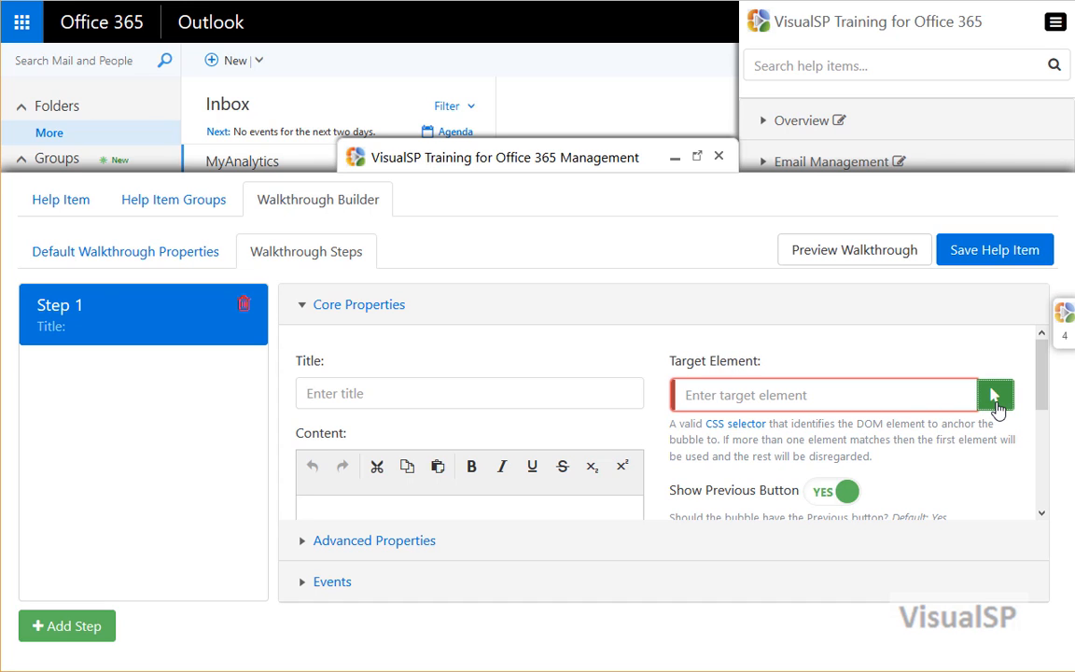
# Pick the Groups label in Outlook's folder list as Step 1's target element.
pyautogui.click(995, 394)
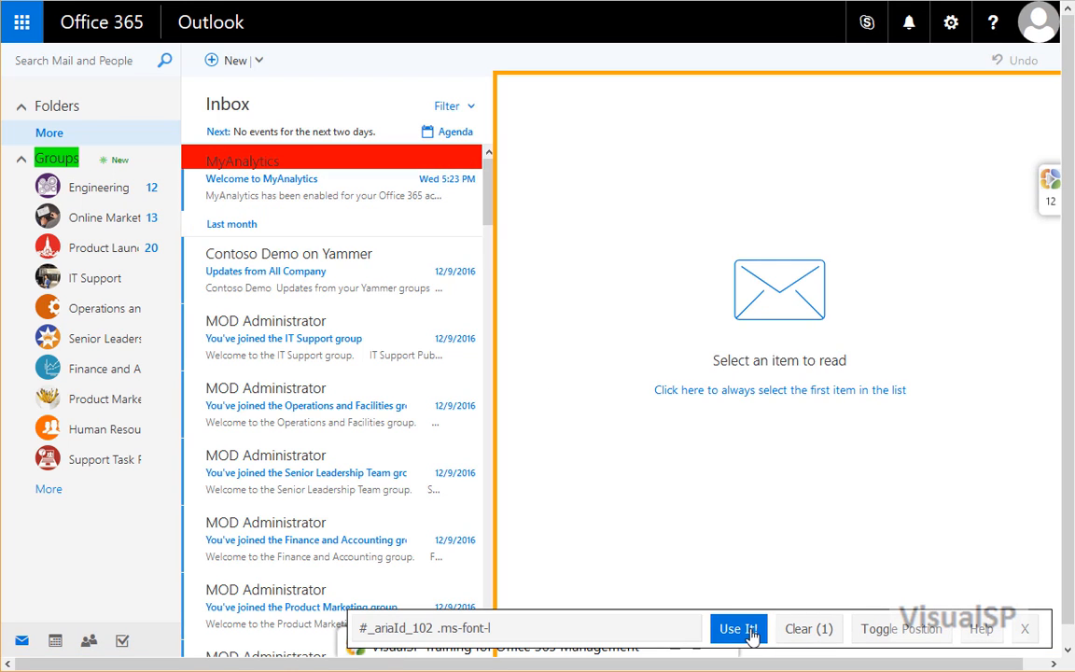
pyautogui.click(737, 627)
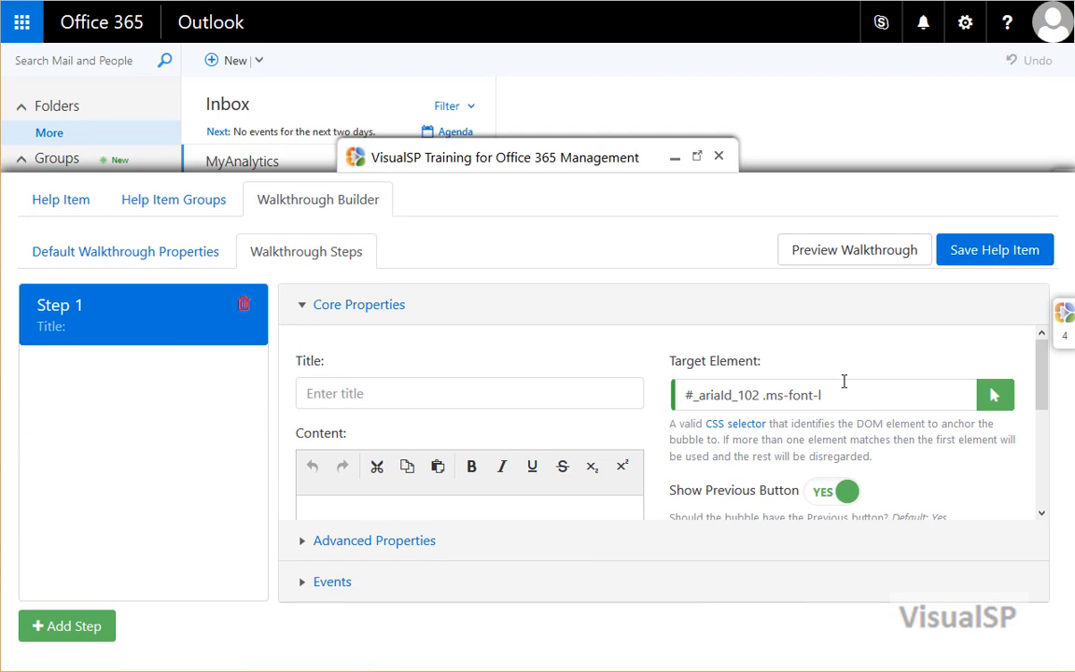
# Title Step 1 'Groups usage is limited' with content limiting usage to Engineering, Online Marketing and Product Launch.
pyautogui.click(470, 391)
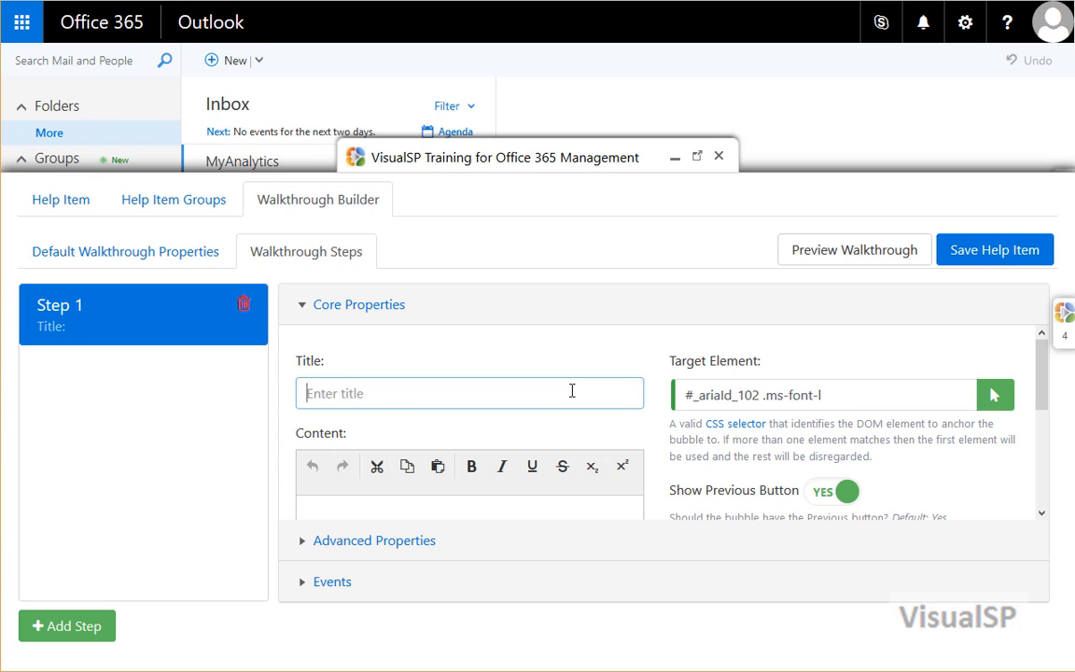
pyautogui.write('Groups usage is')
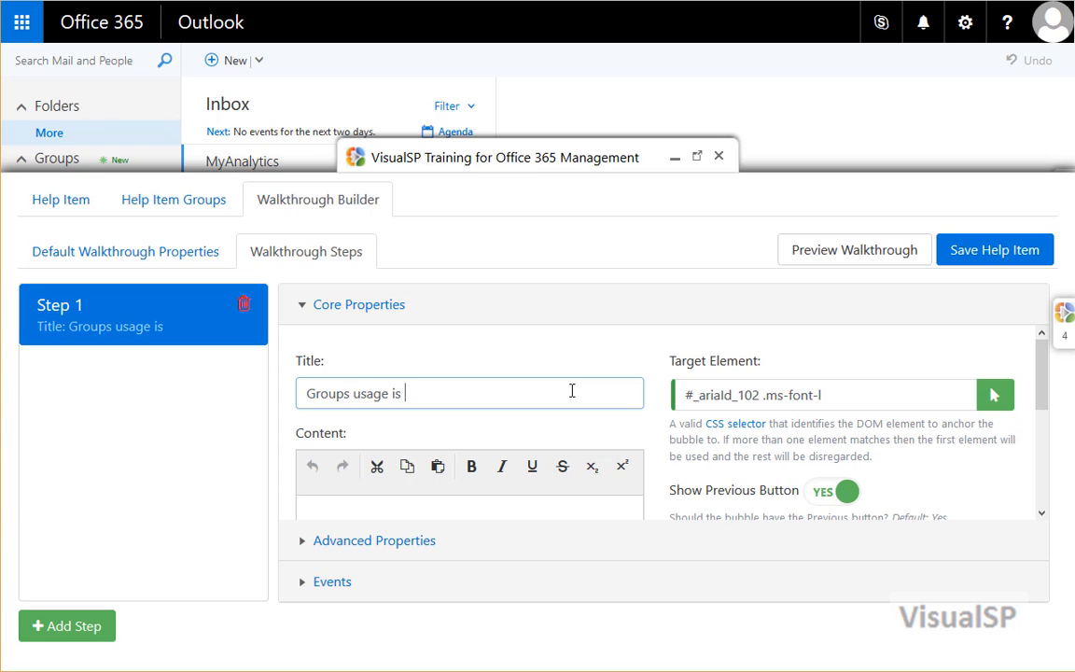
pyautogui.write('limited')
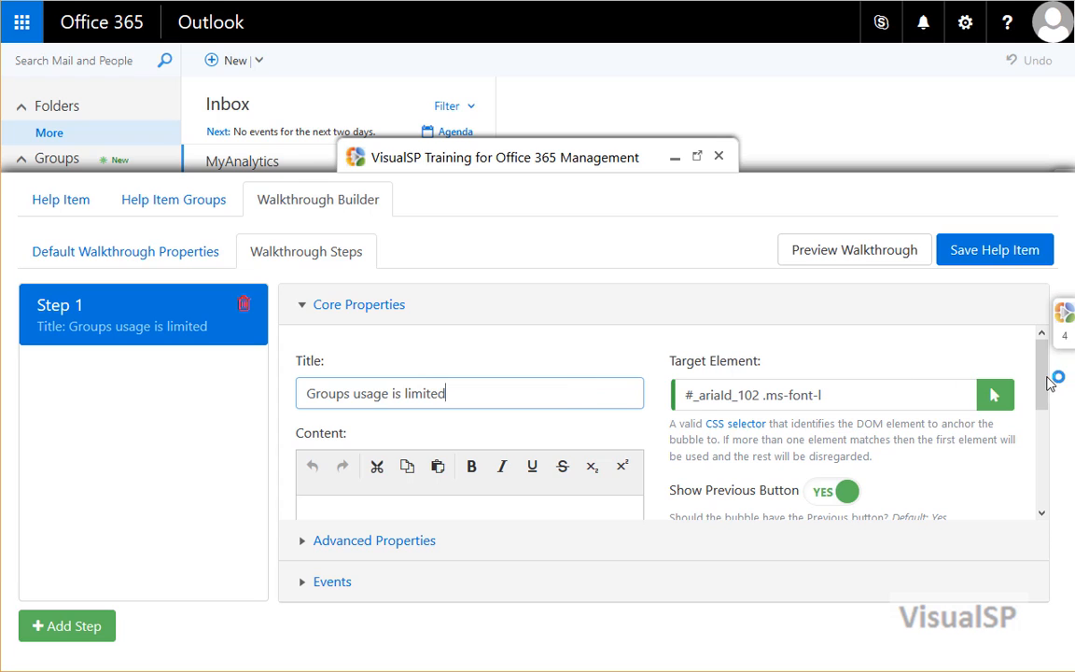
pyautogui.scroll(-3)
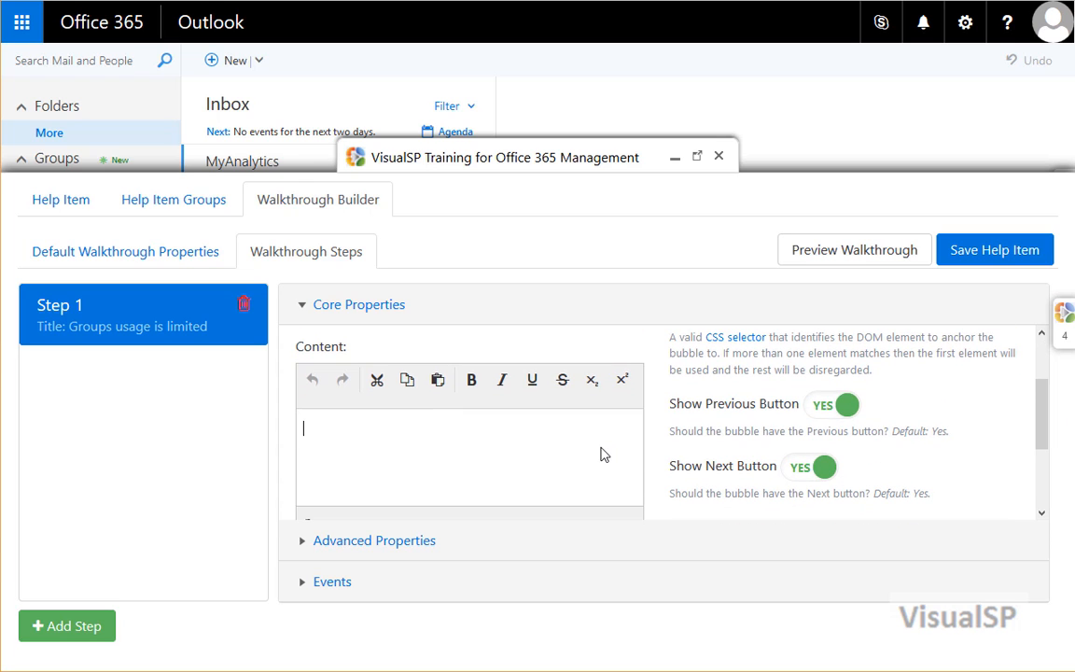
pyautogui.write('Groups usage is currently limited to Engineering, Online Marketing and Product Launch teams only')
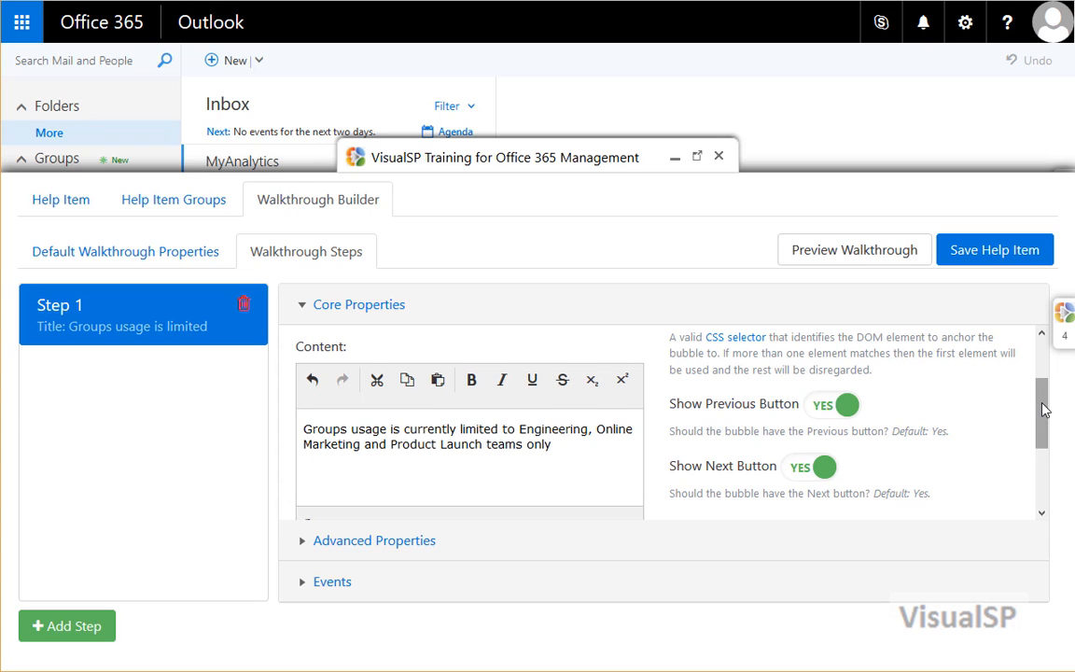
pyautogui.scroll(-3)
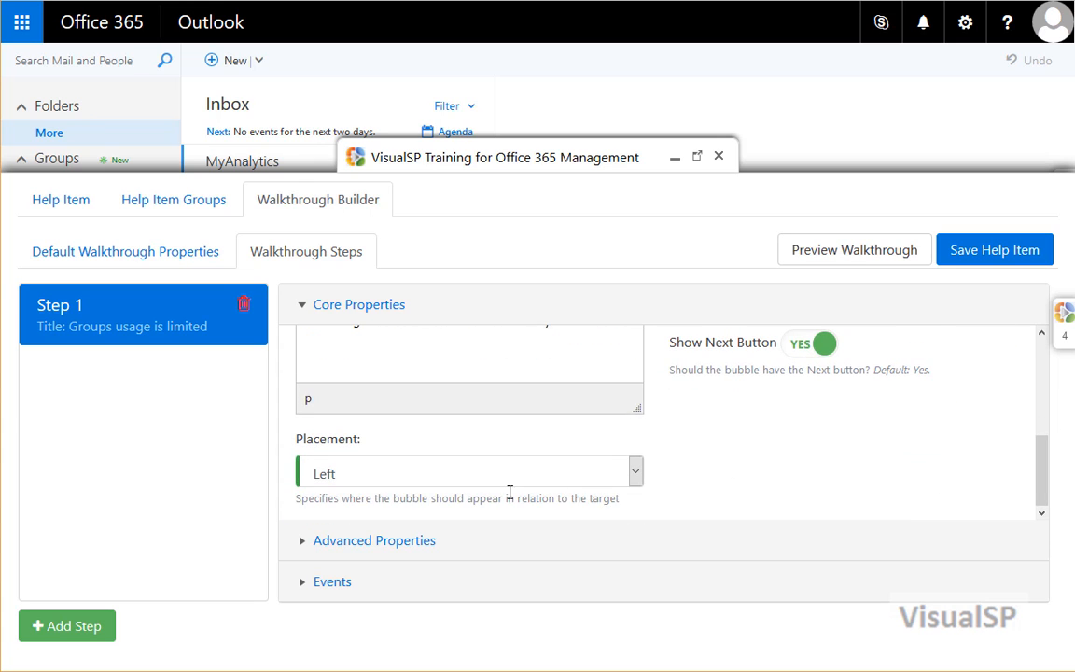
pyautogui.moveTo(639, 482)
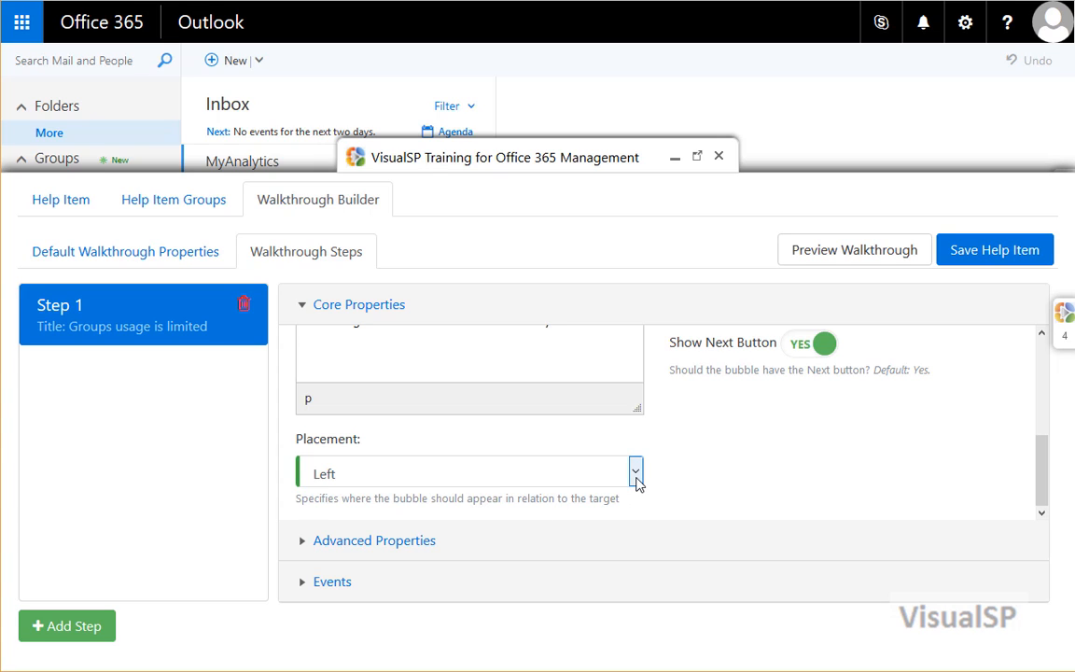
# Set the bubble Placement to Right and preview the walkthrough on Outlook.
pyautogui.click(635, 470)
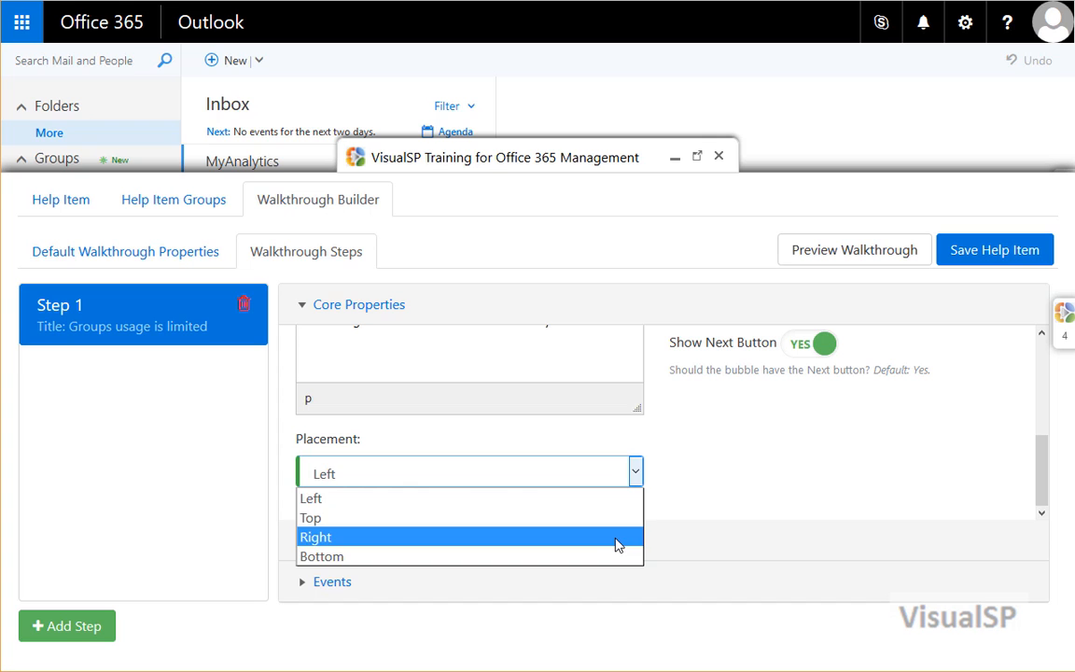
pyautogui.click(315, 537)
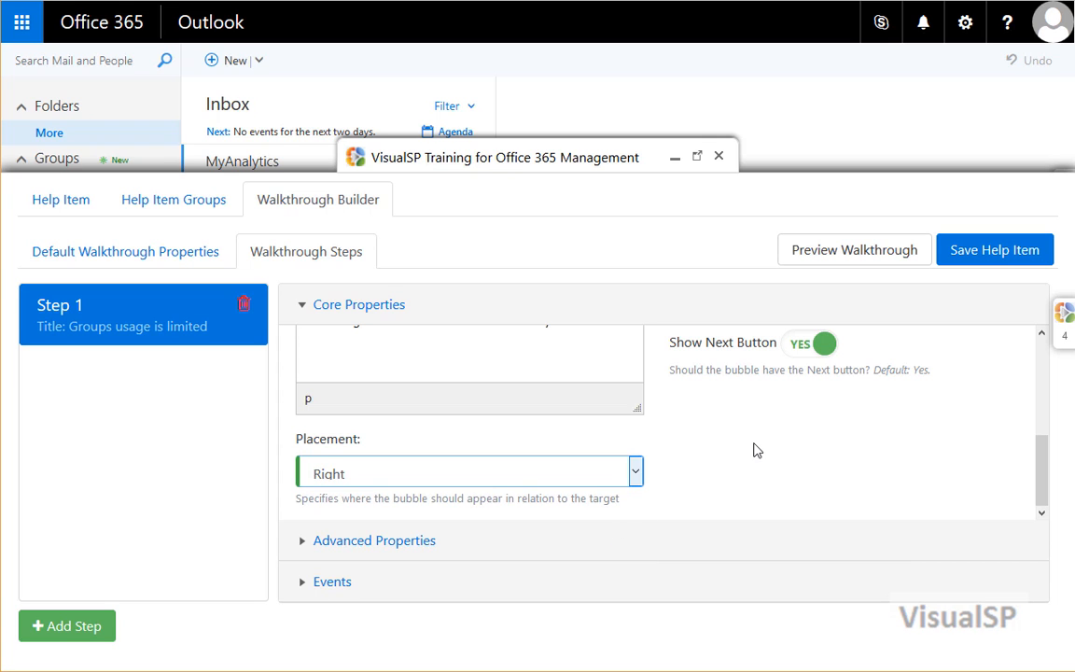
pyautogui.moveTo(502, 157); pyautogui.dragTo(504, 482)
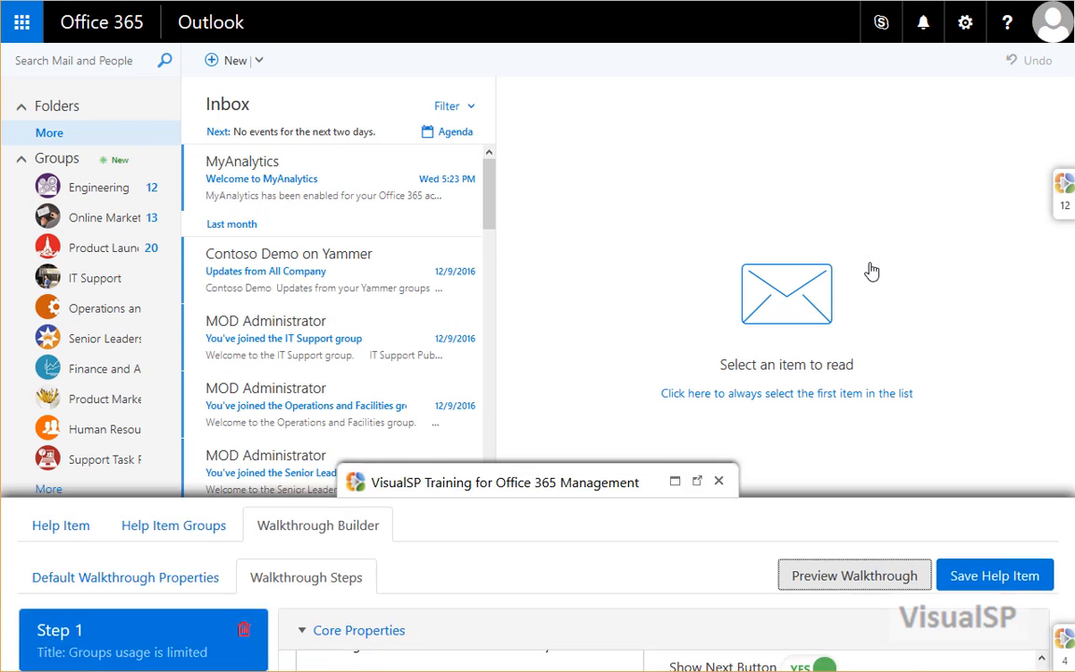
pyautogui.click(852, 575)
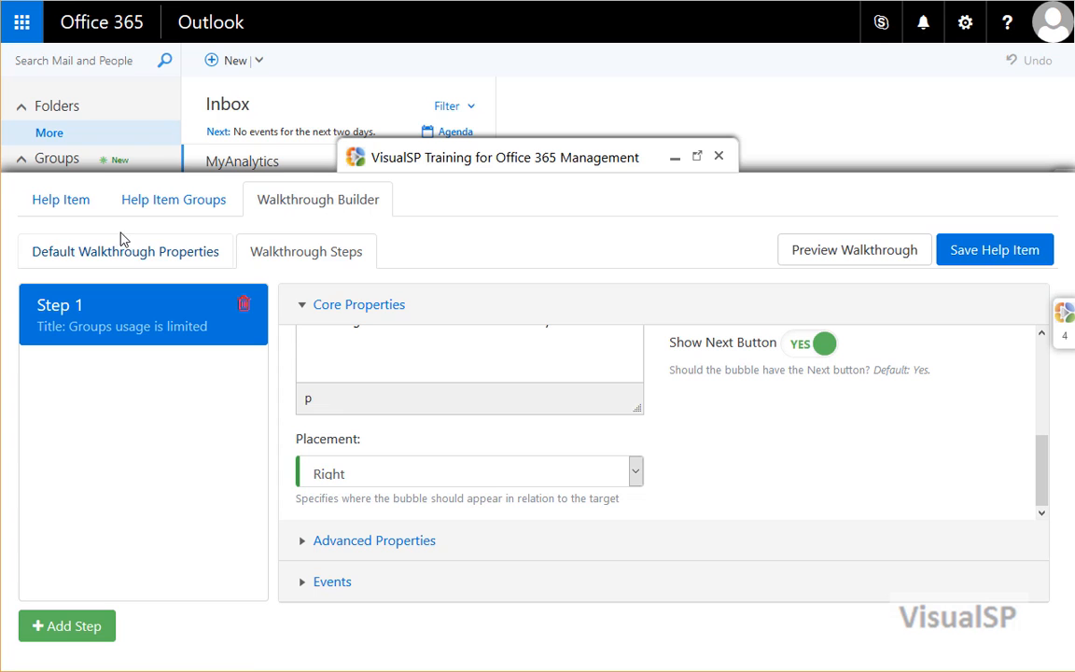
# Return to the Help Item settings and keep its Group as Overview.
pyautogui.click(60, 198)
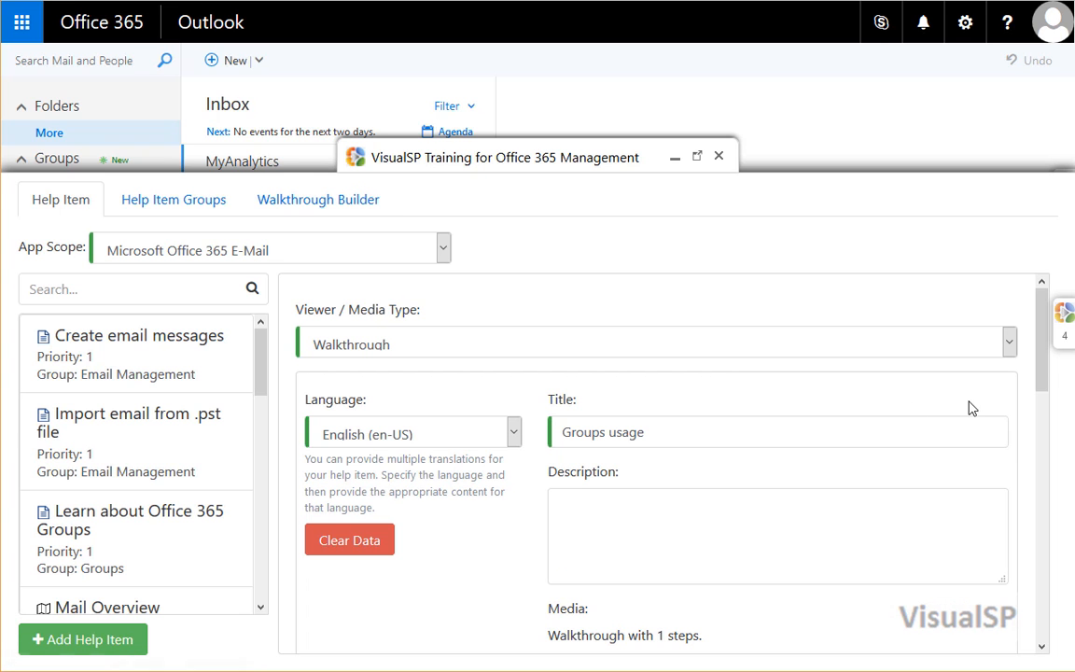
pyautogui.scroll(-3)
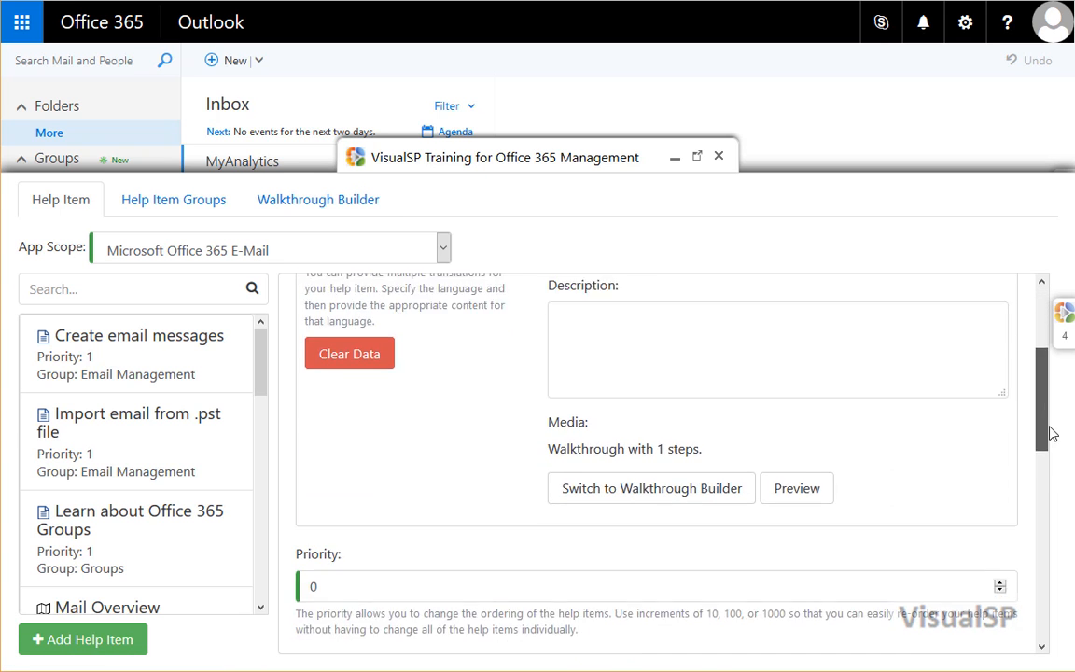
pyautogui.scroll(-3)
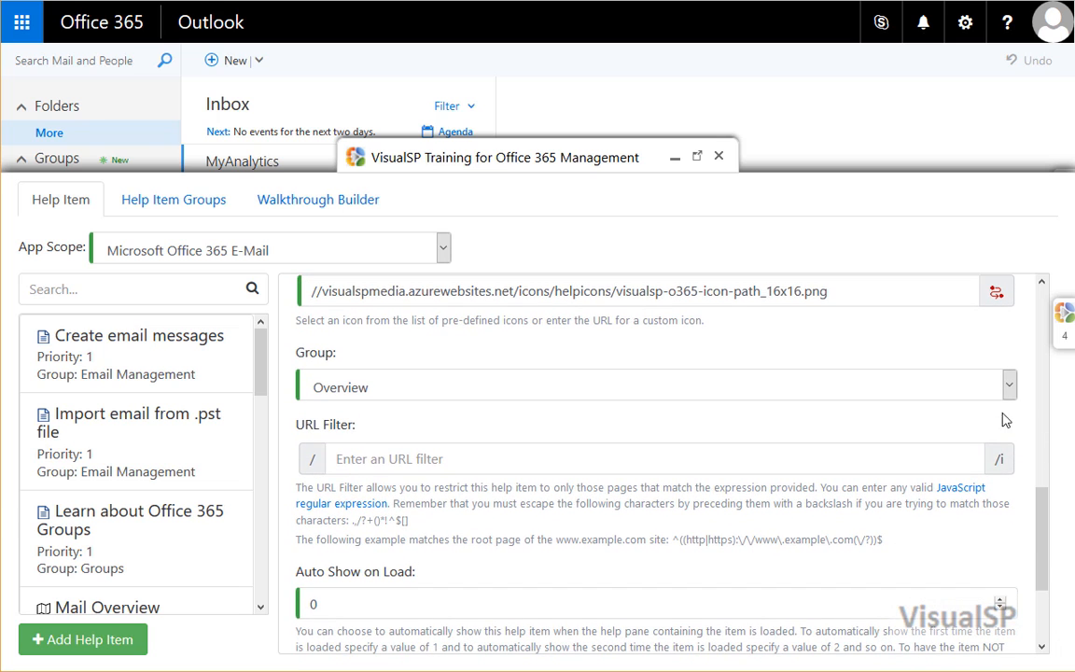
pyautogui.click(1007, 386)
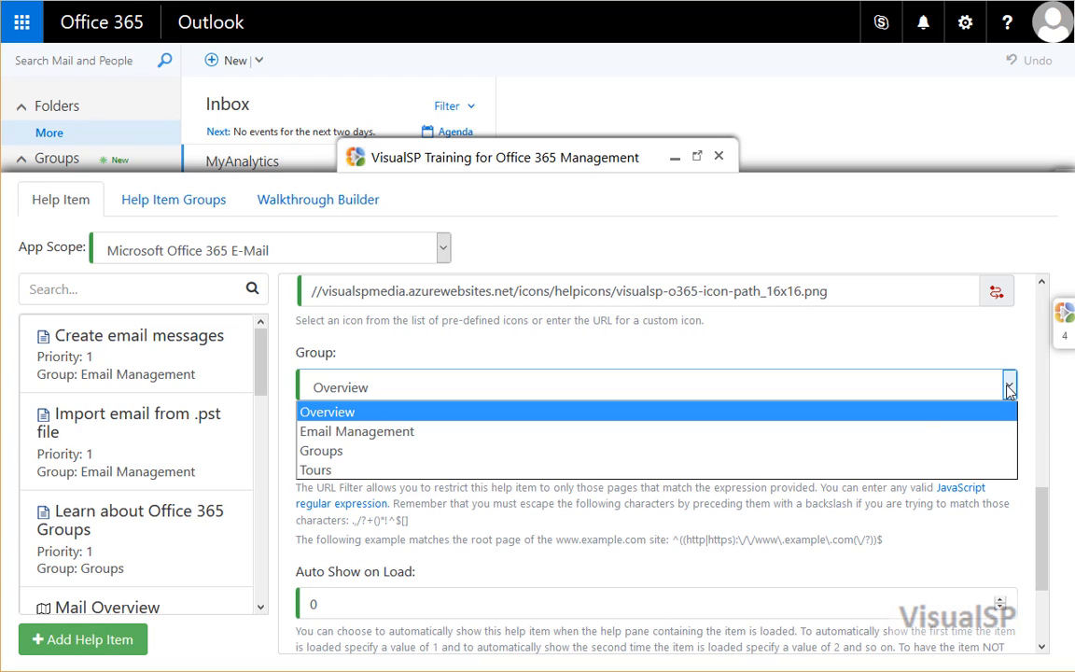
pyautogui.click(327, 413)
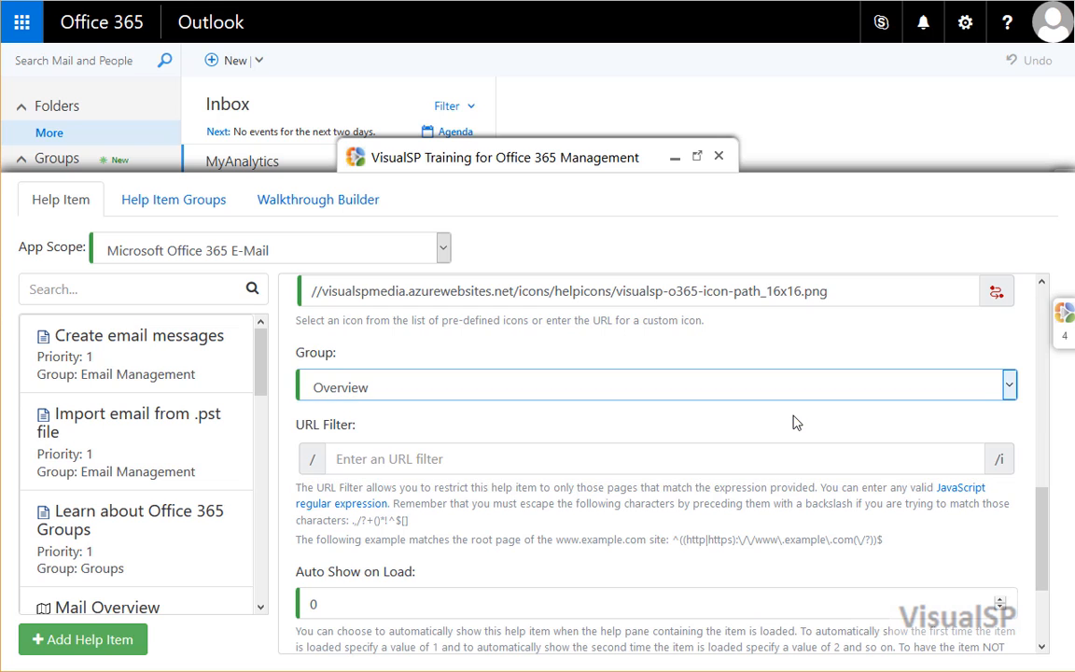
pyautogui.scroll(-3)
pyautogui.write('1')
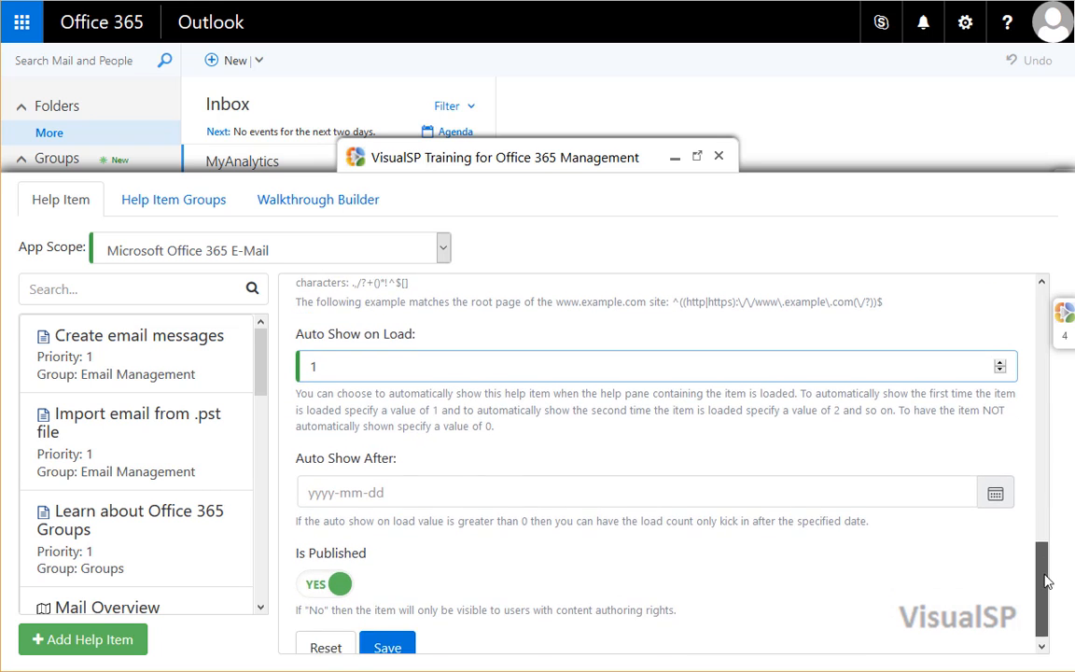
# Save the Groups usage help item with Auto Show on Load 1 and Is Published YES.
pyautogui.scroll(-3)
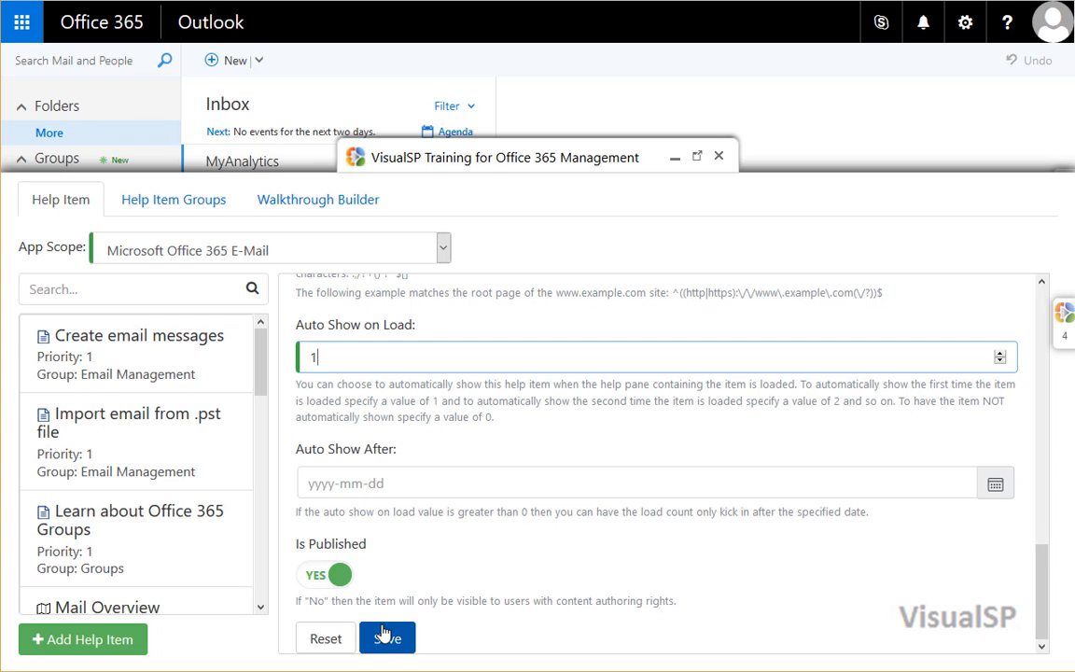
pyautogui.click(386, 639)
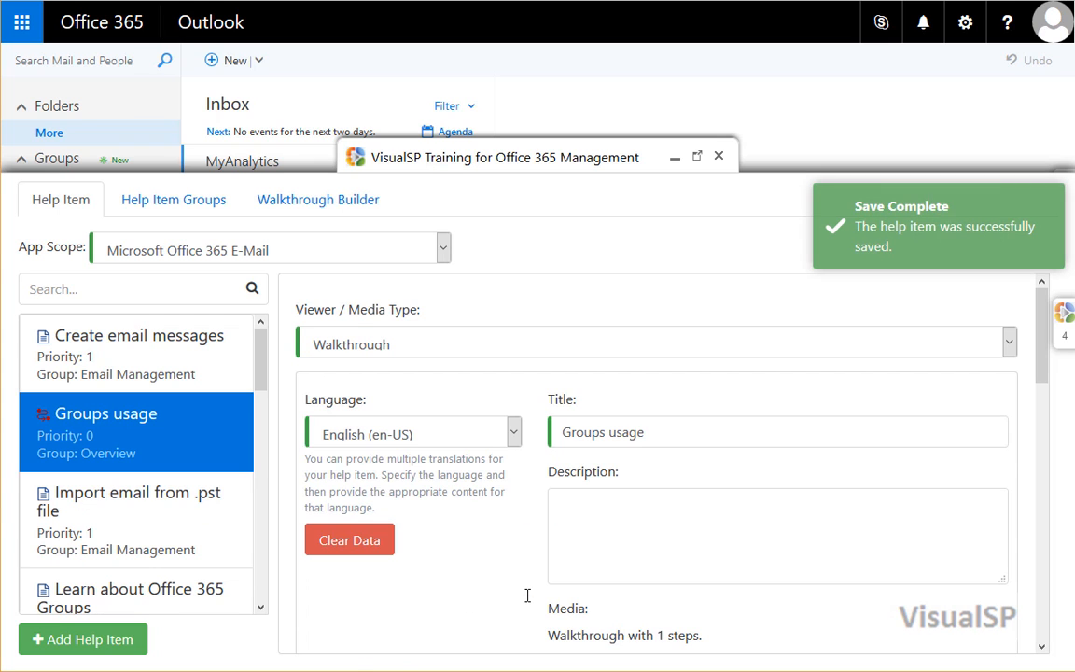